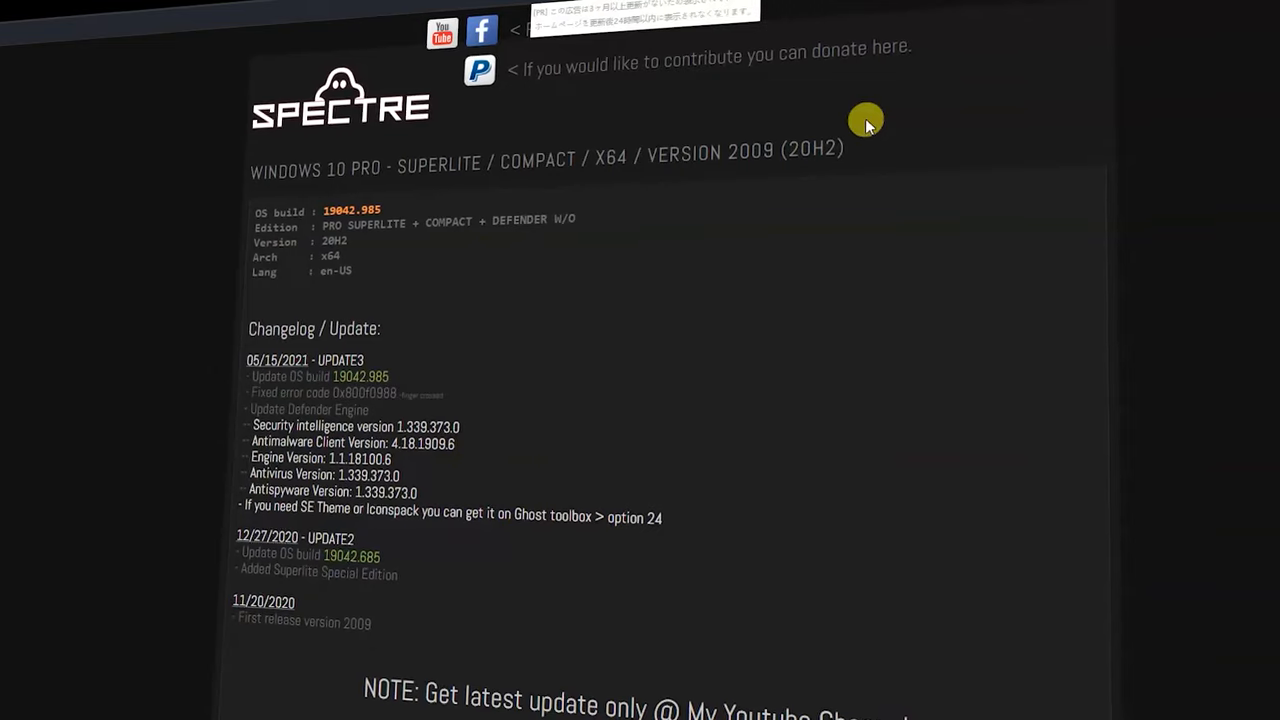
pyautogui.scroll(-3)
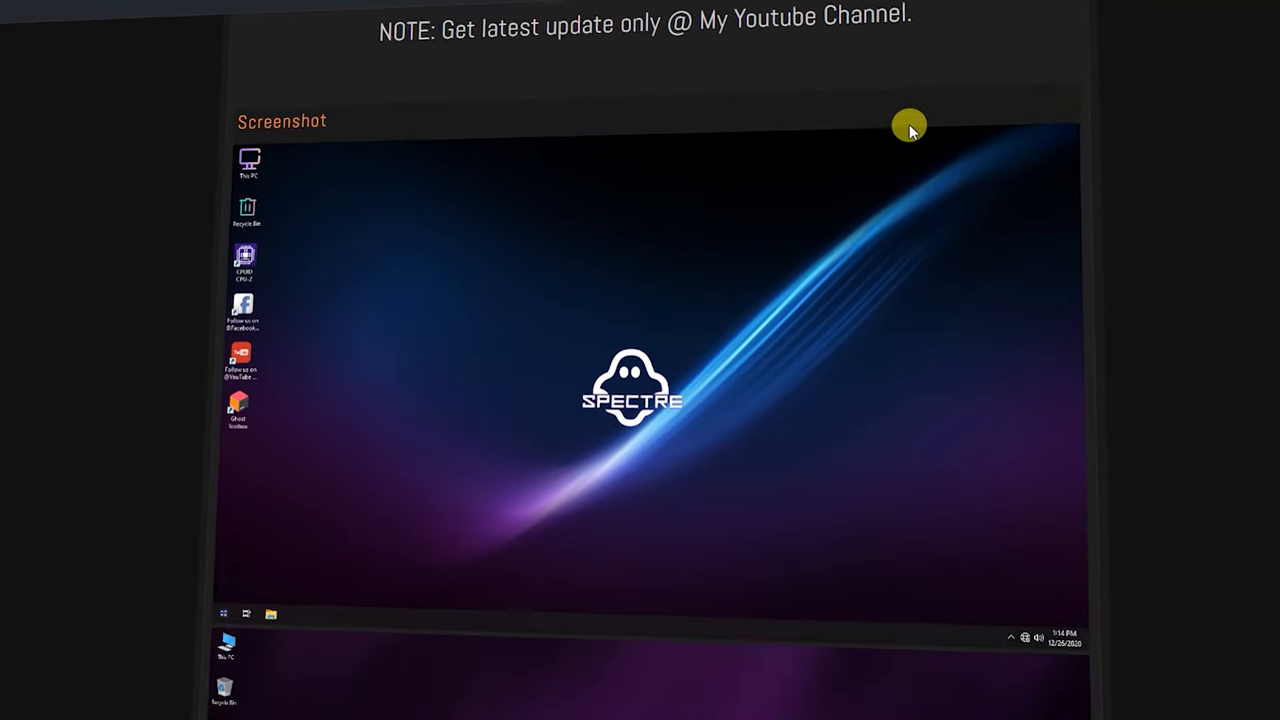